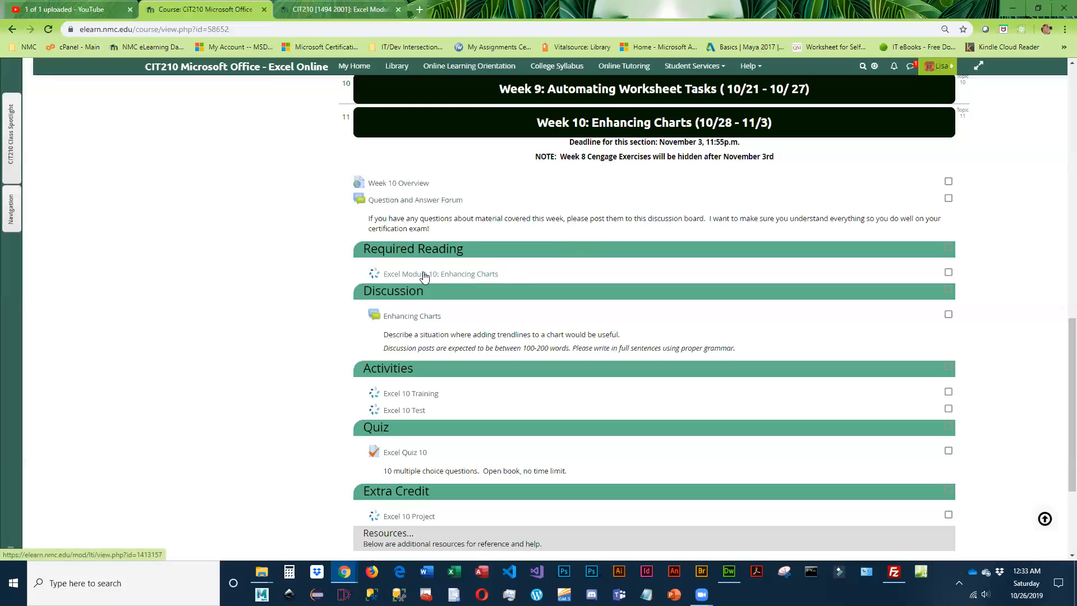
- Scroll the course page to the EXTRA CREDIT: TER-N item and its instructions
scroll("down", 3)
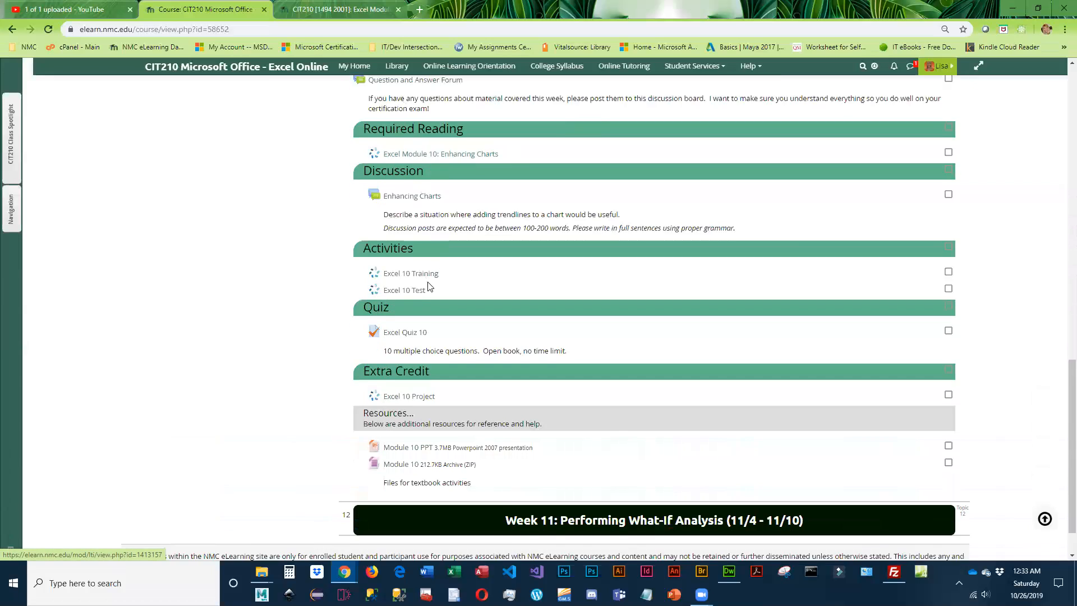
scroll("down", 3)
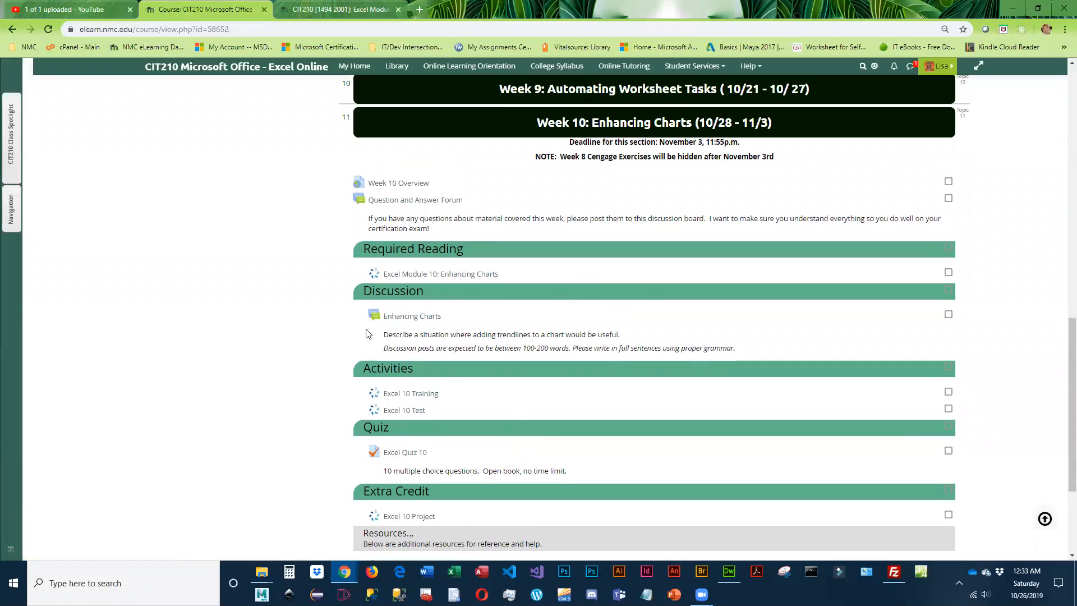
mouse_move(411, 320)
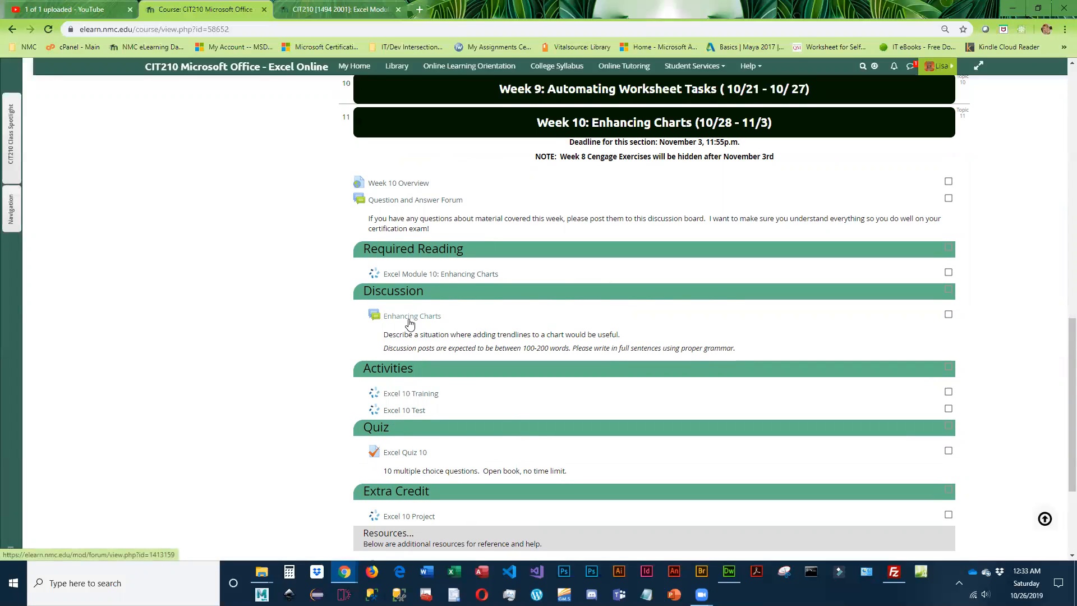
mouse_move(409, 324)
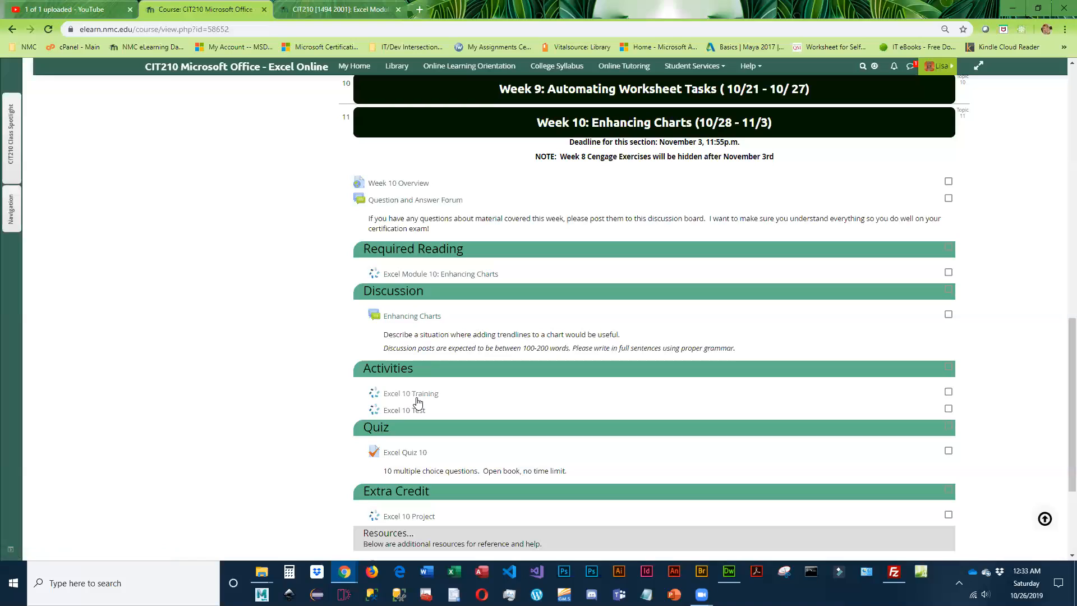
mouse_move(426, 414)
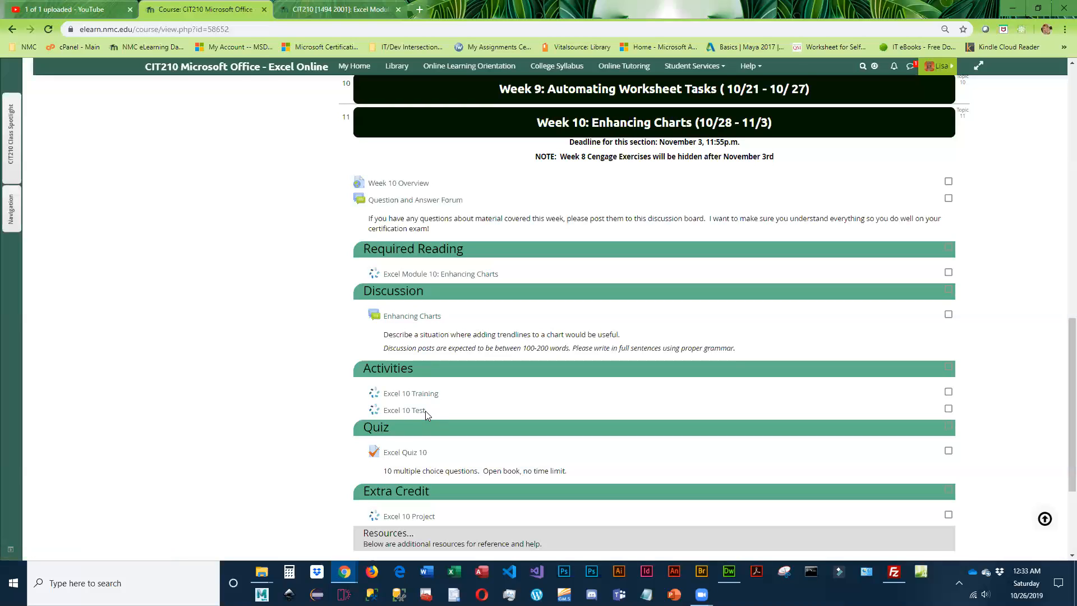
mouse_move(412, 451)
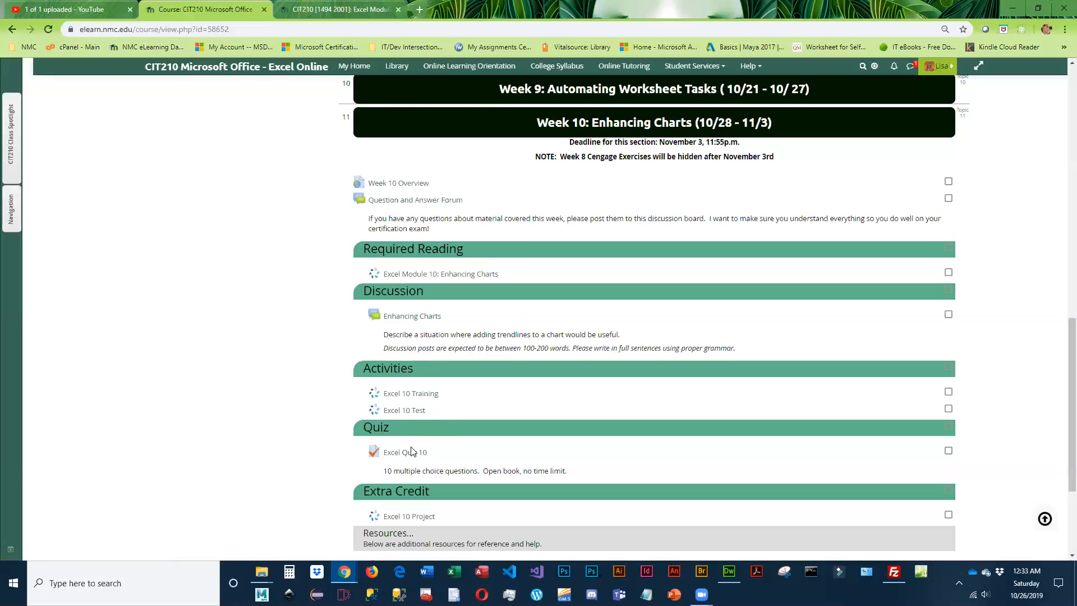
scroll("down", 3)
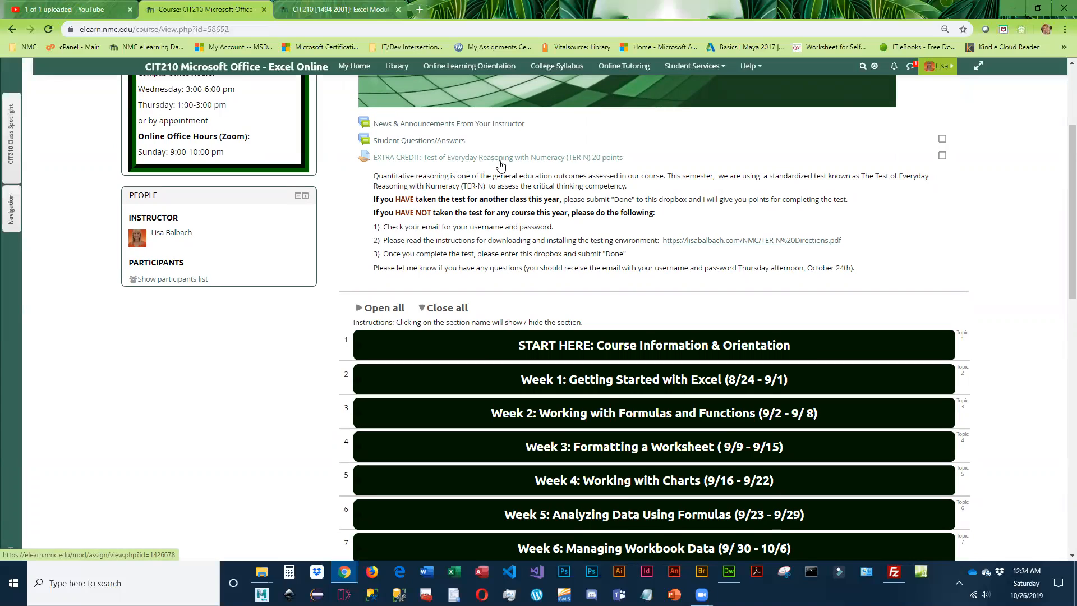
mouse_move(570, 166)
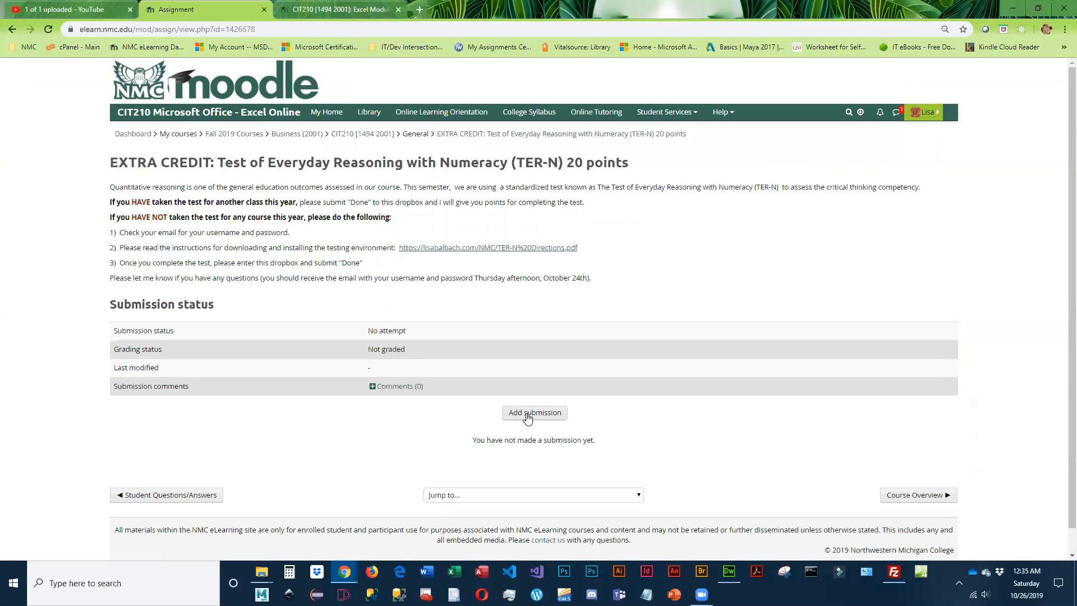
- Open the EXTRA CREDIT: Test of Everyday Reasoning with Numeracy assignment showing its submission status
left_click(534, 412)
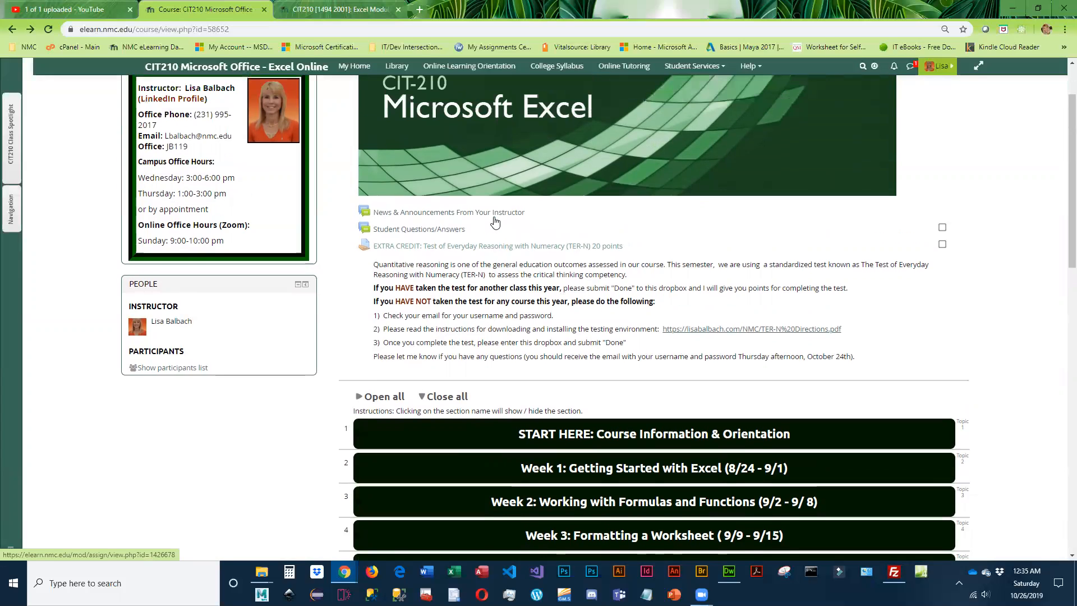
scroll("up", 3)
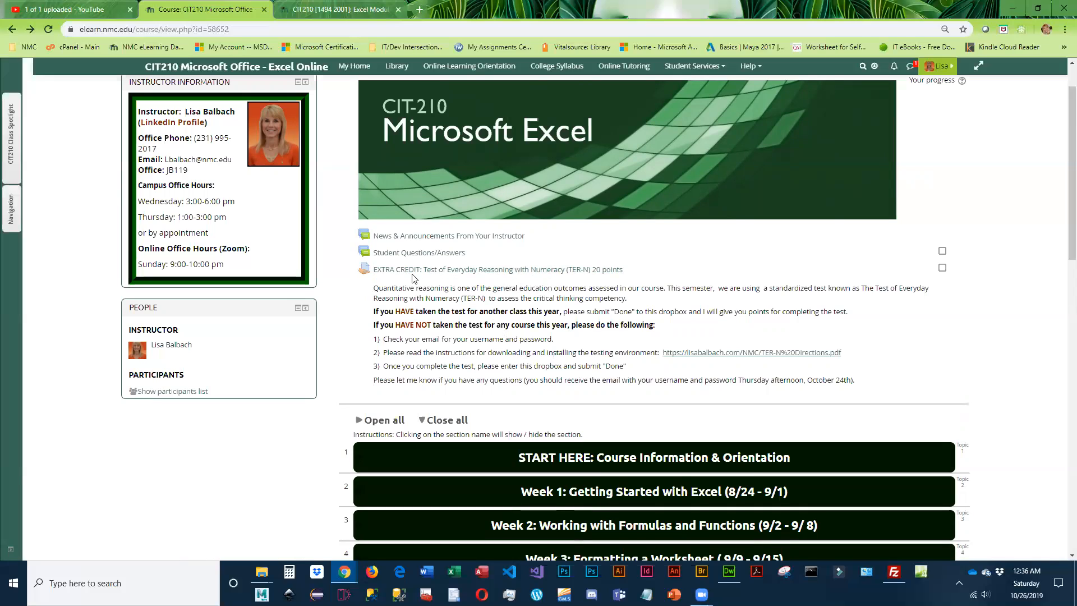
mouse_move(462, 271)
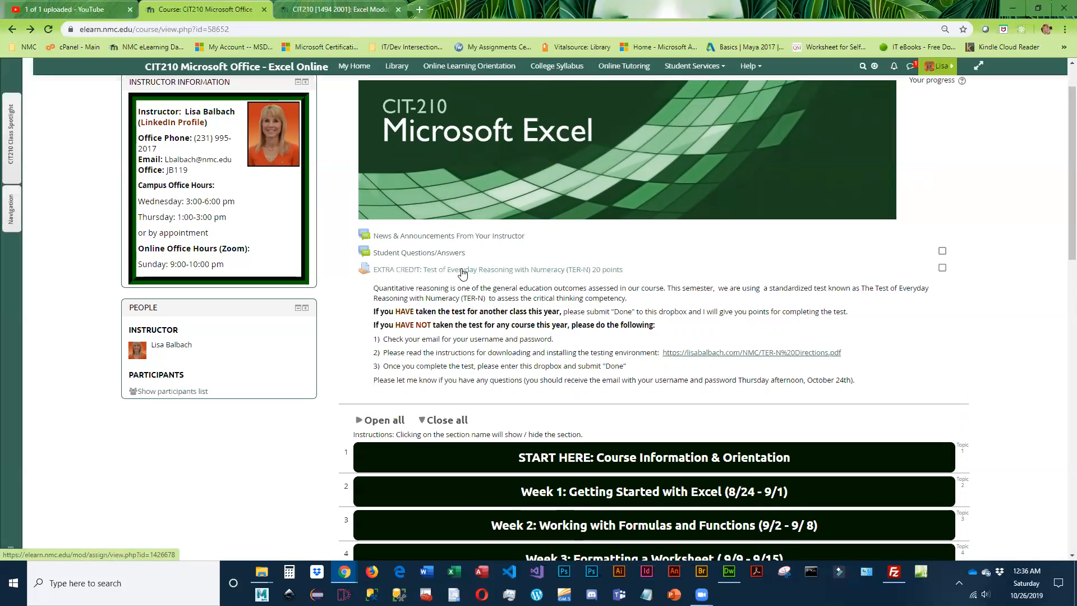
mouse_move(496, 273)
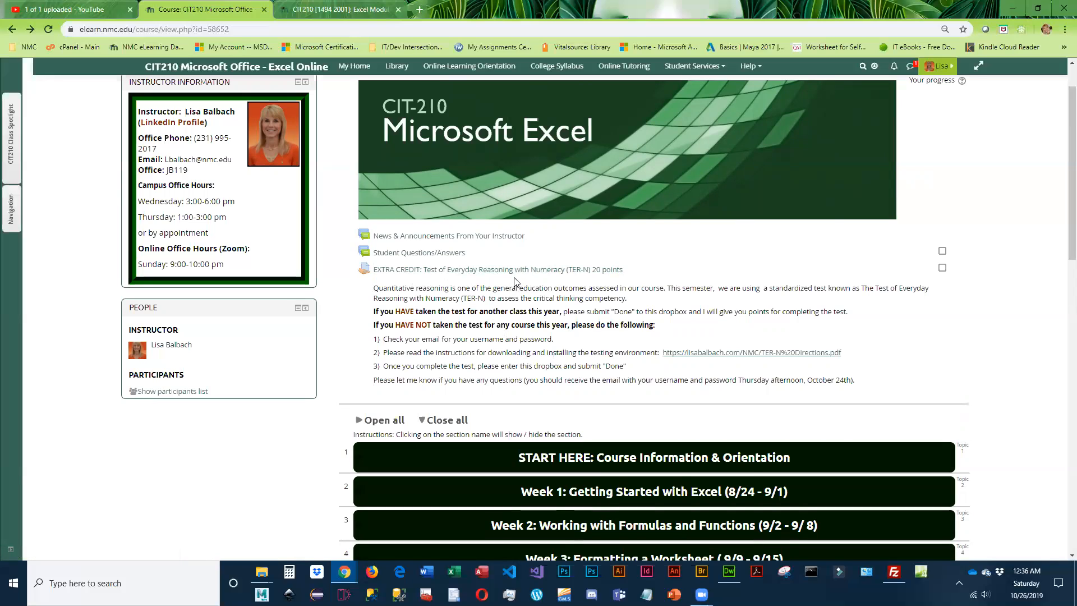
mouse_move(497, 269)
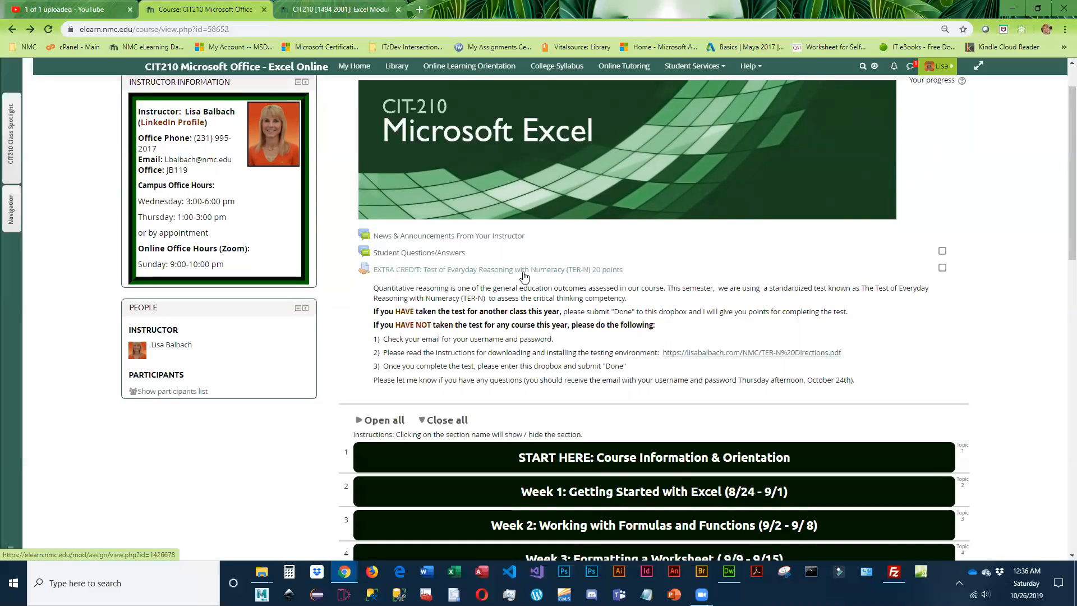
mouse_move(574, 346)
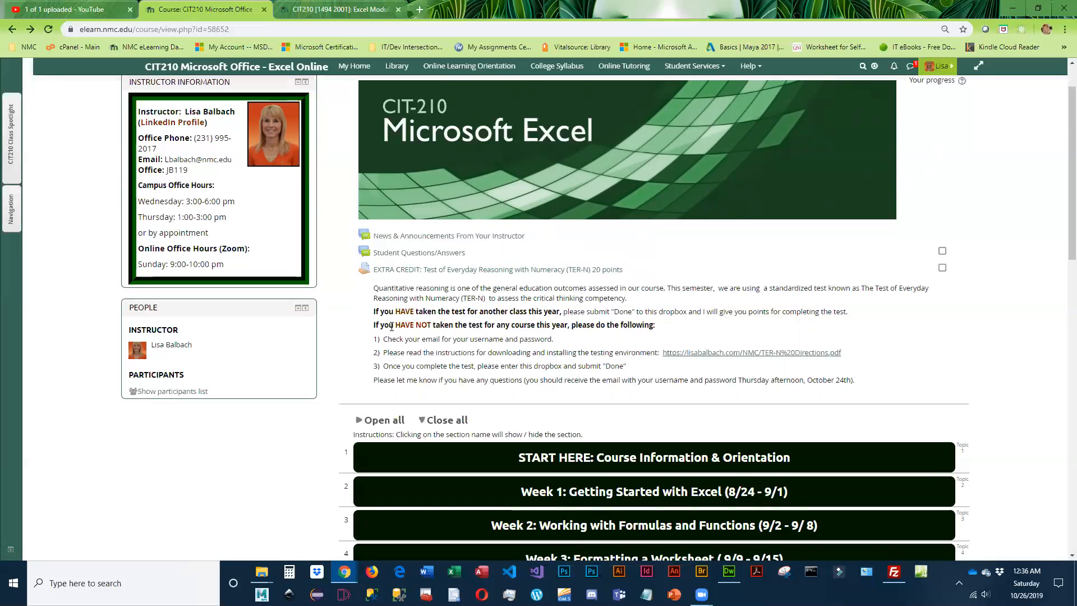
scroll("down", 3)
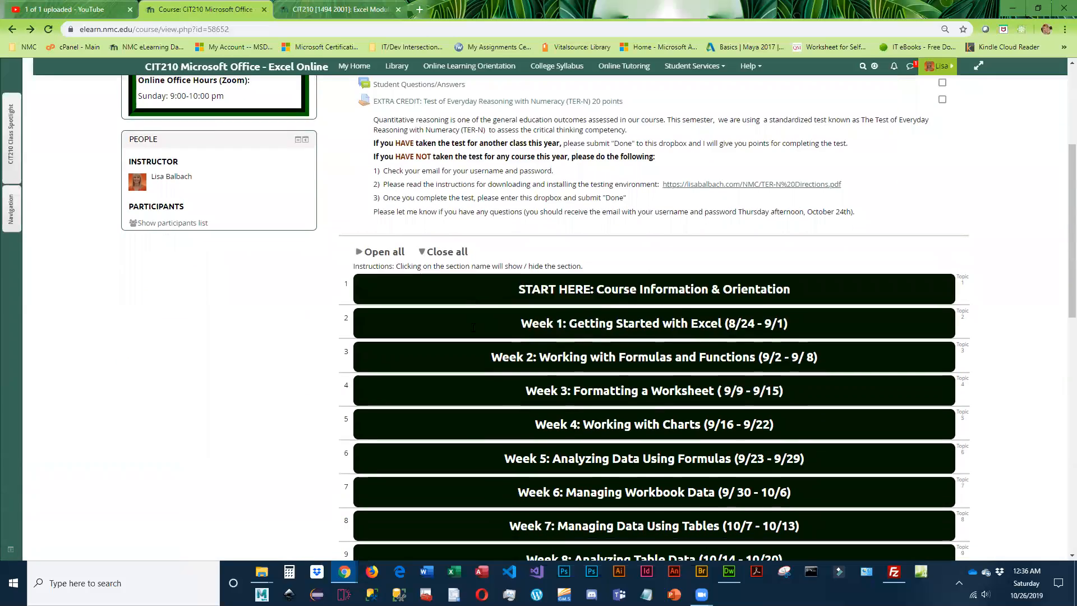